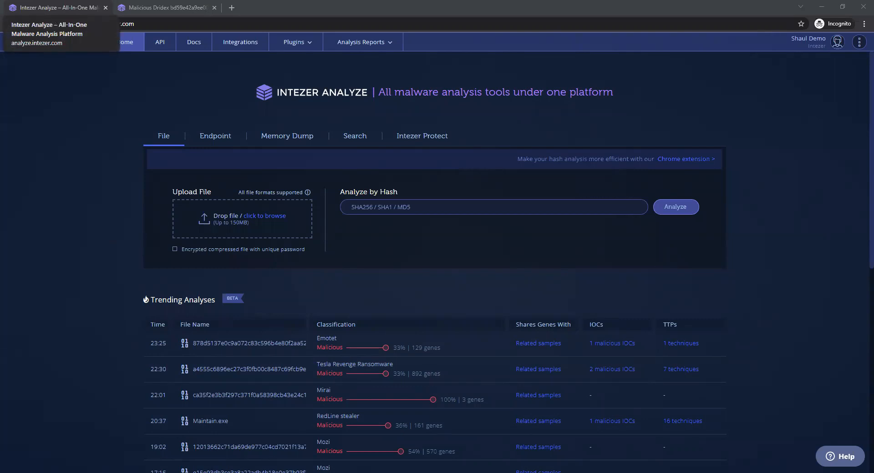
{"action": "mouse_move", "coordinate": [659, 331]}
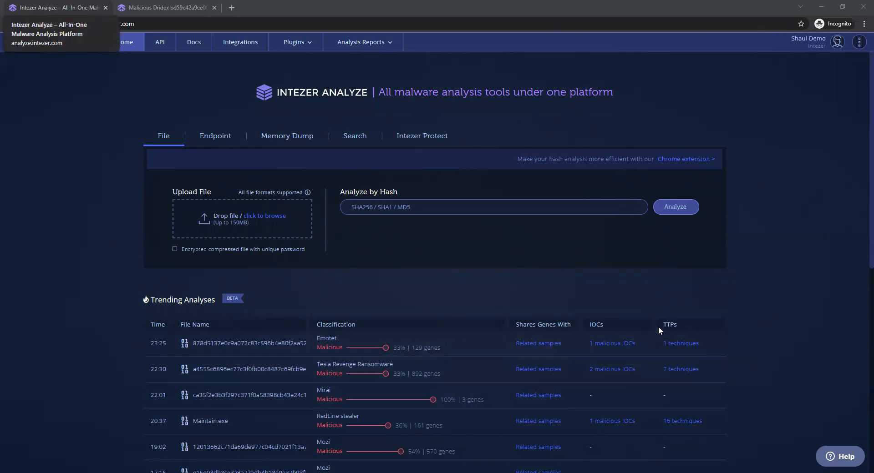
{"action": "mouse_move", "coordinate": [755, 312]}
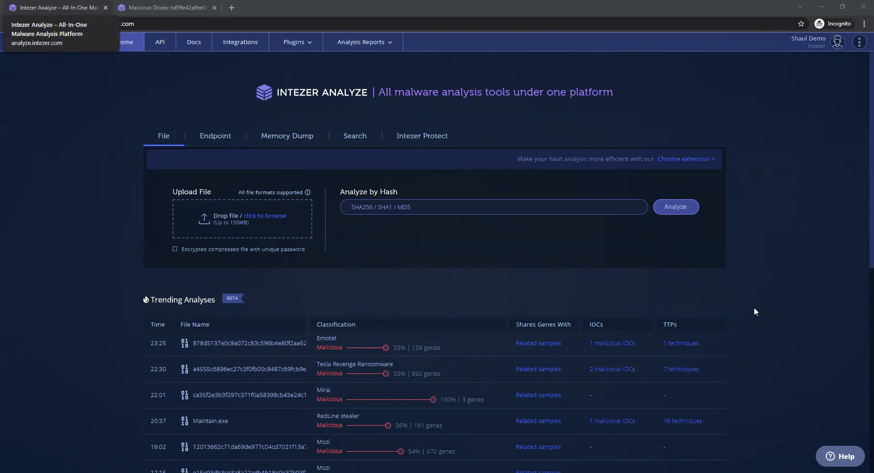
- Open the Malicious Dridex report and view the dropped qDialogFormatText.dll genetic summary
{"action": "left_click", "coordinate": [165, 8]}
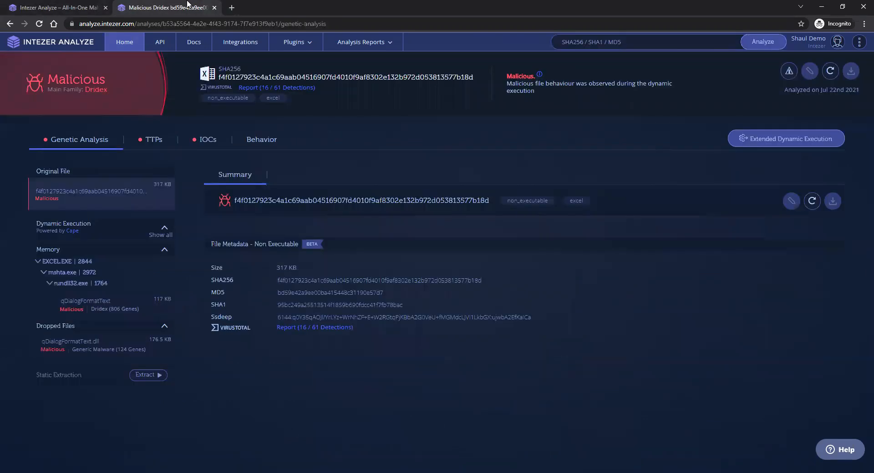
{"action": "mouse_move", "coordinate": [372, 129]}
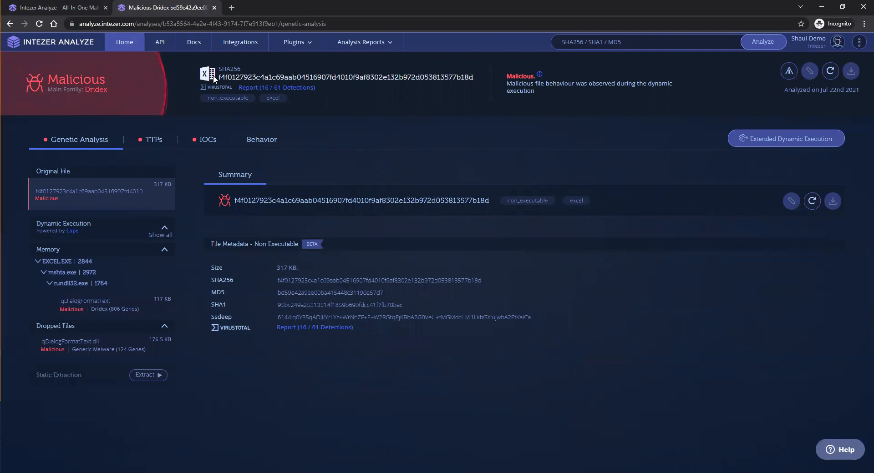
{"action": "mouse_move", "coordinate": [400, 167]}
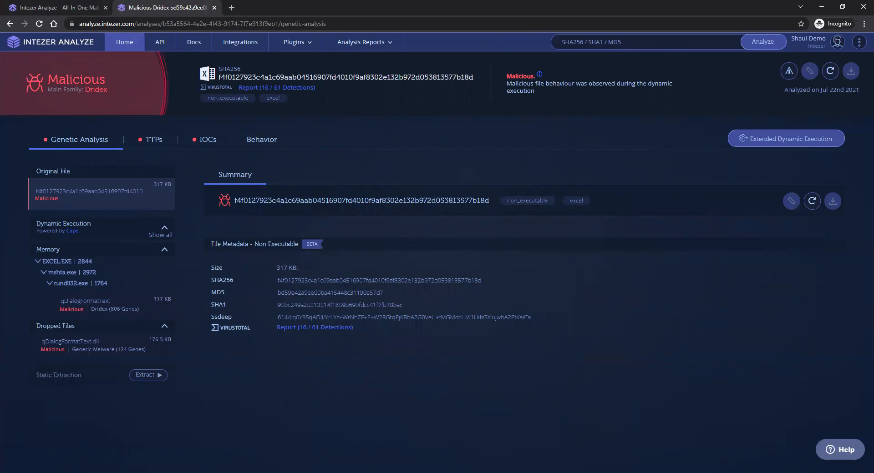
{"action": "mouse_move", "coordinate": [154, 247]}
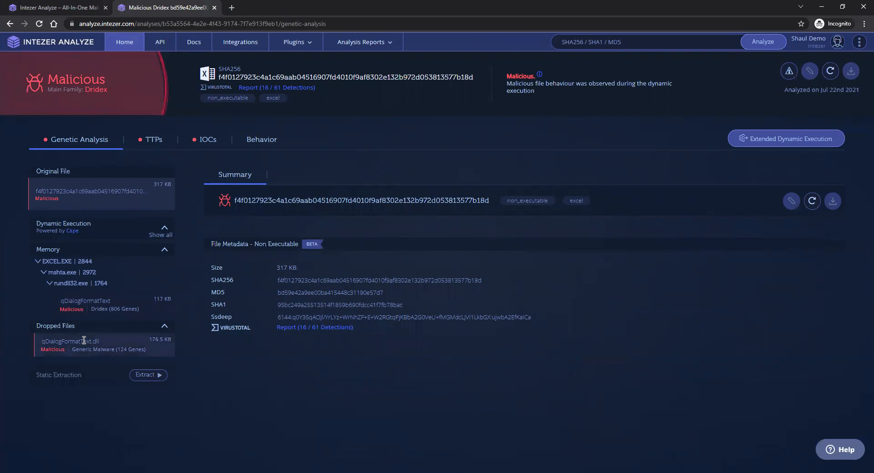
{"action": "left_click", "coordinate": [70, 344]}
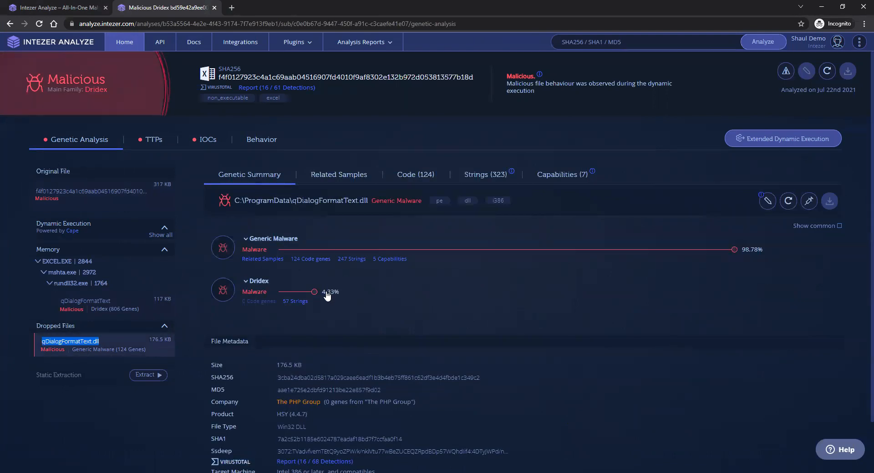
{"action": "mouse_move", "coordinate": [372, 272]}
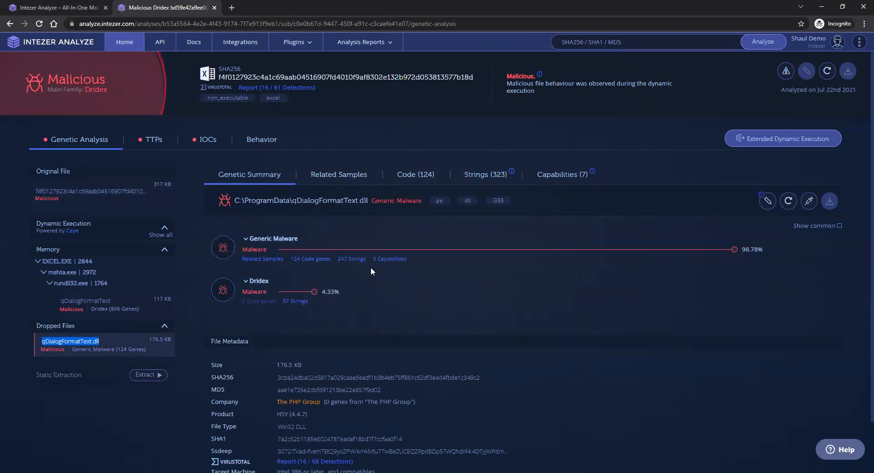
- View the rundll32.exe in-memory qDialogFormatText module's genetic summary (Dridex 49.45%)
{"action": "left_click", "coordinate": [85, 301]}
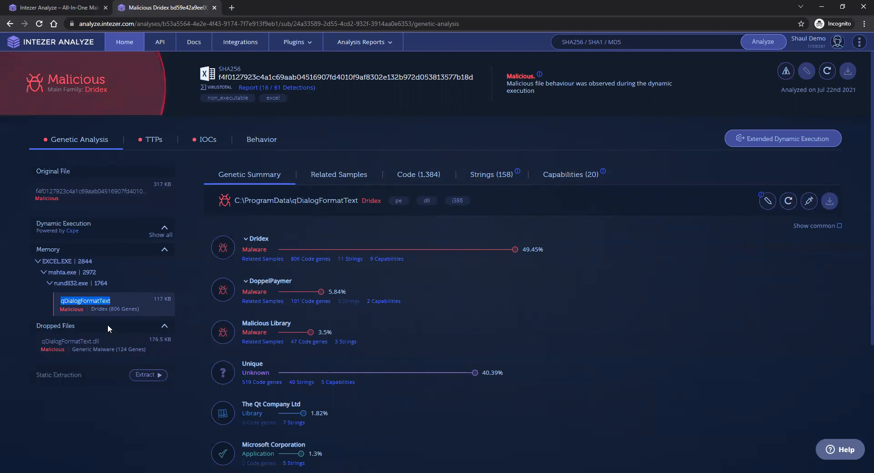
{"action": "mouse_move", "coordinate": [230, 328]}
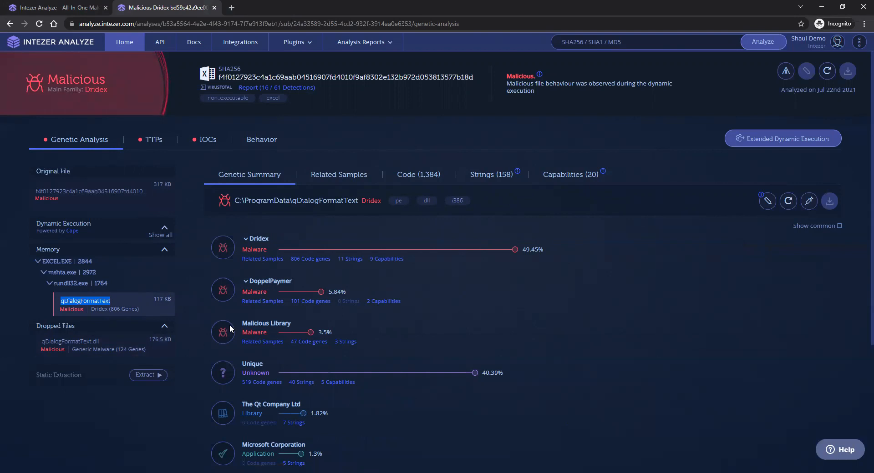
{"action": "mouse_move", "coordinate": [173, 329]}
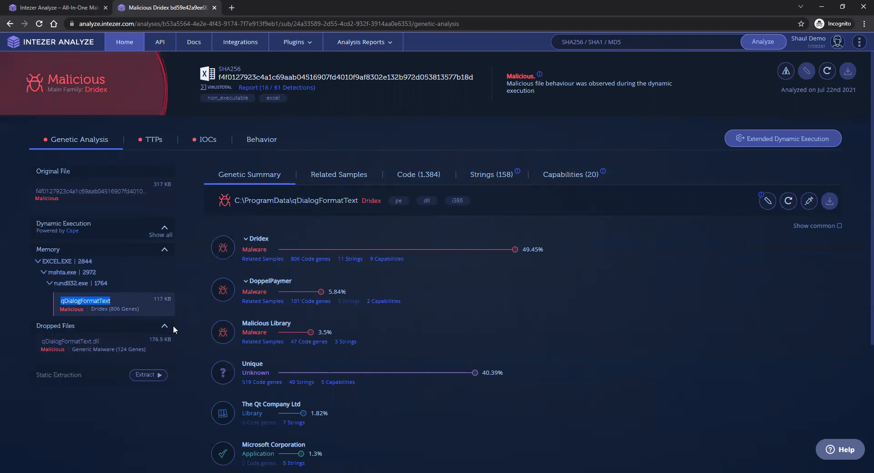
{"action": "mouse_move", "coordinate": [158, 307]}
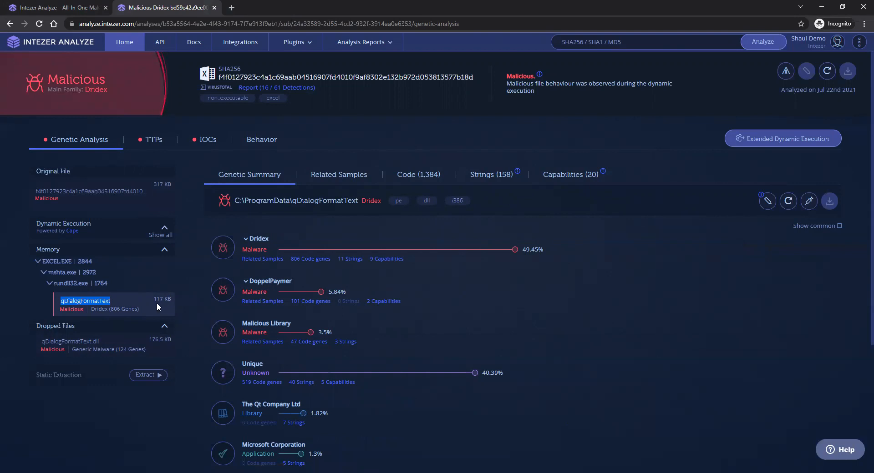